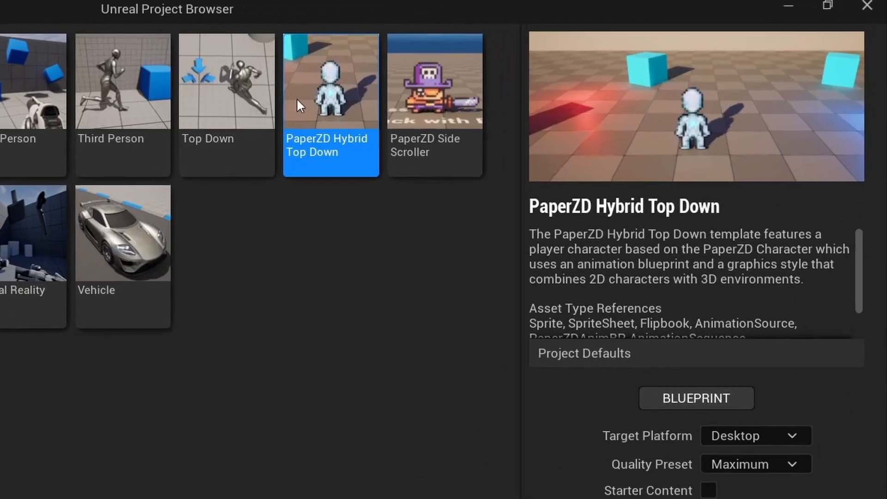
- Play Level_School_Light_Day and walk the 2D character through the 3D school hallway
left_click(695, 397)
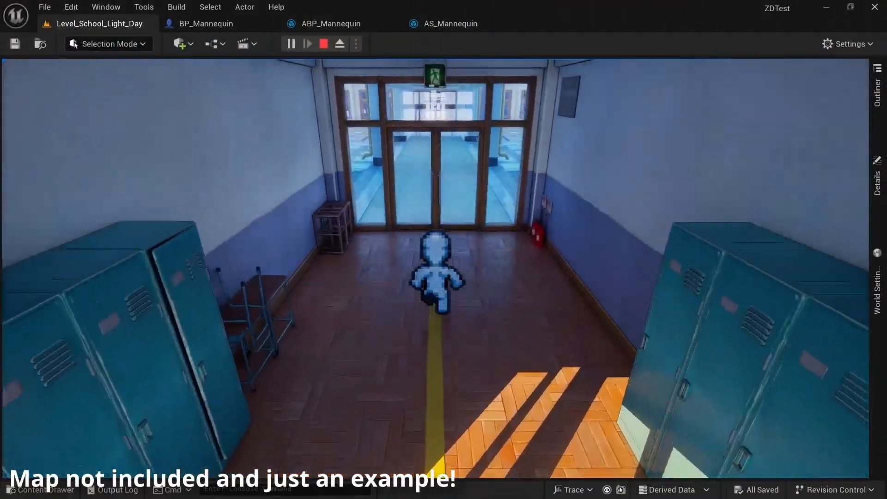